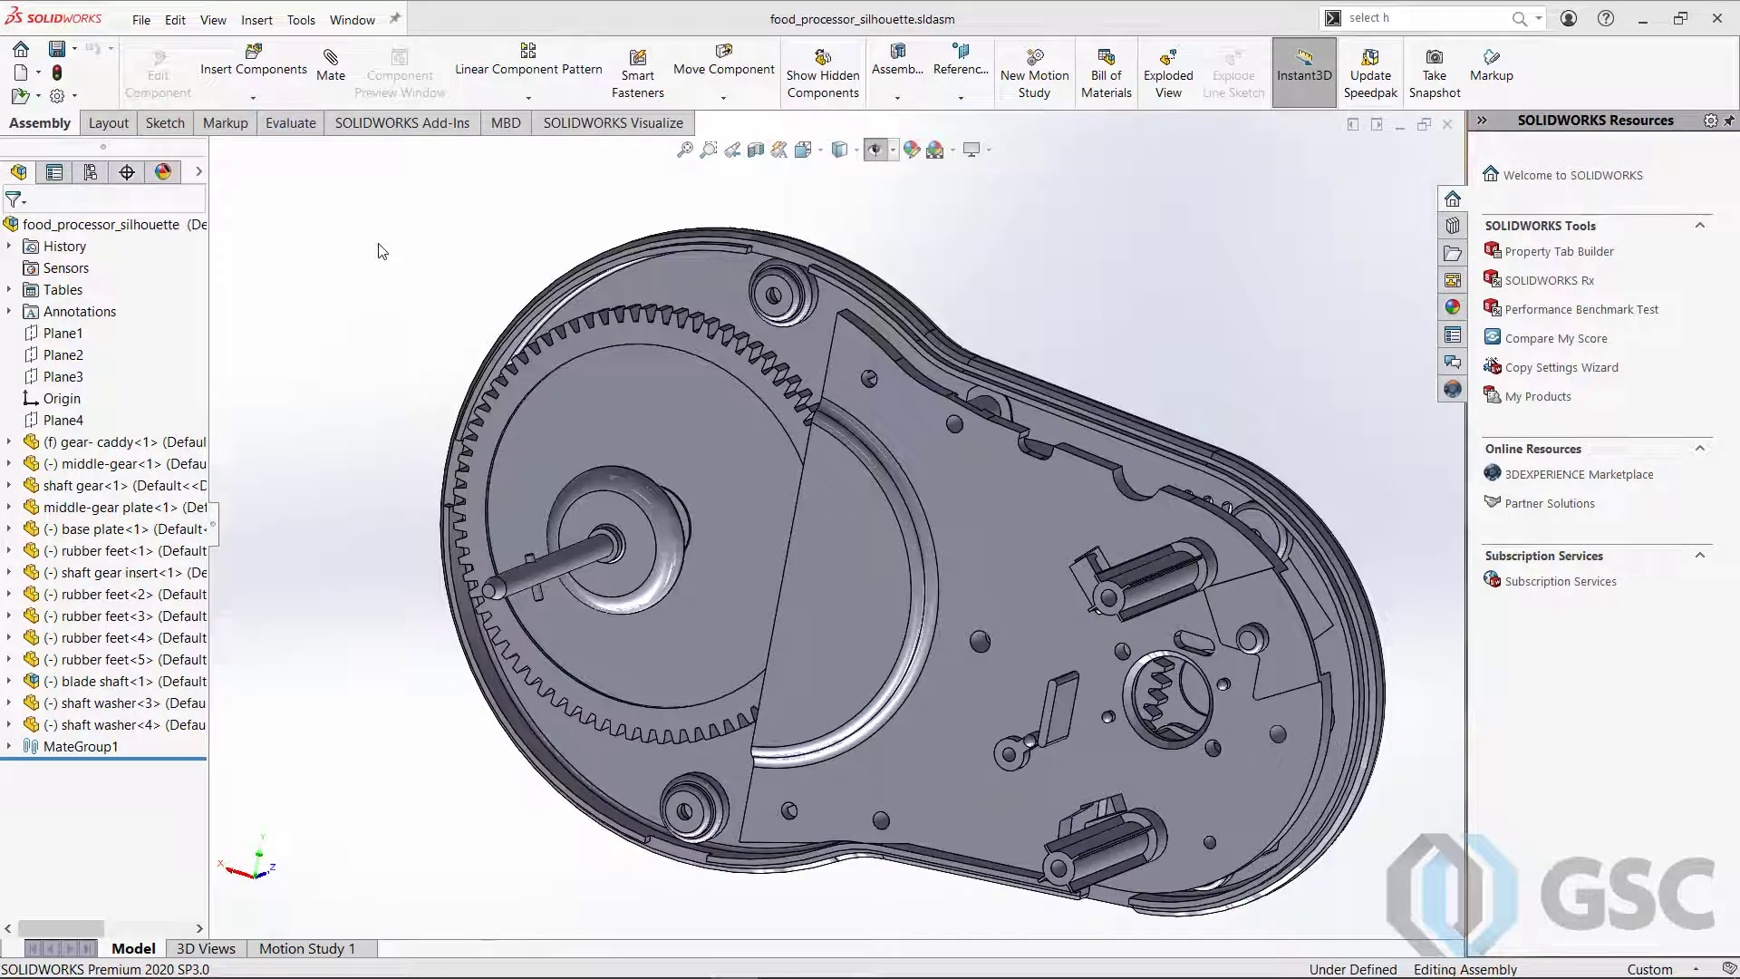
pyautogui.moveTo(102, 98)
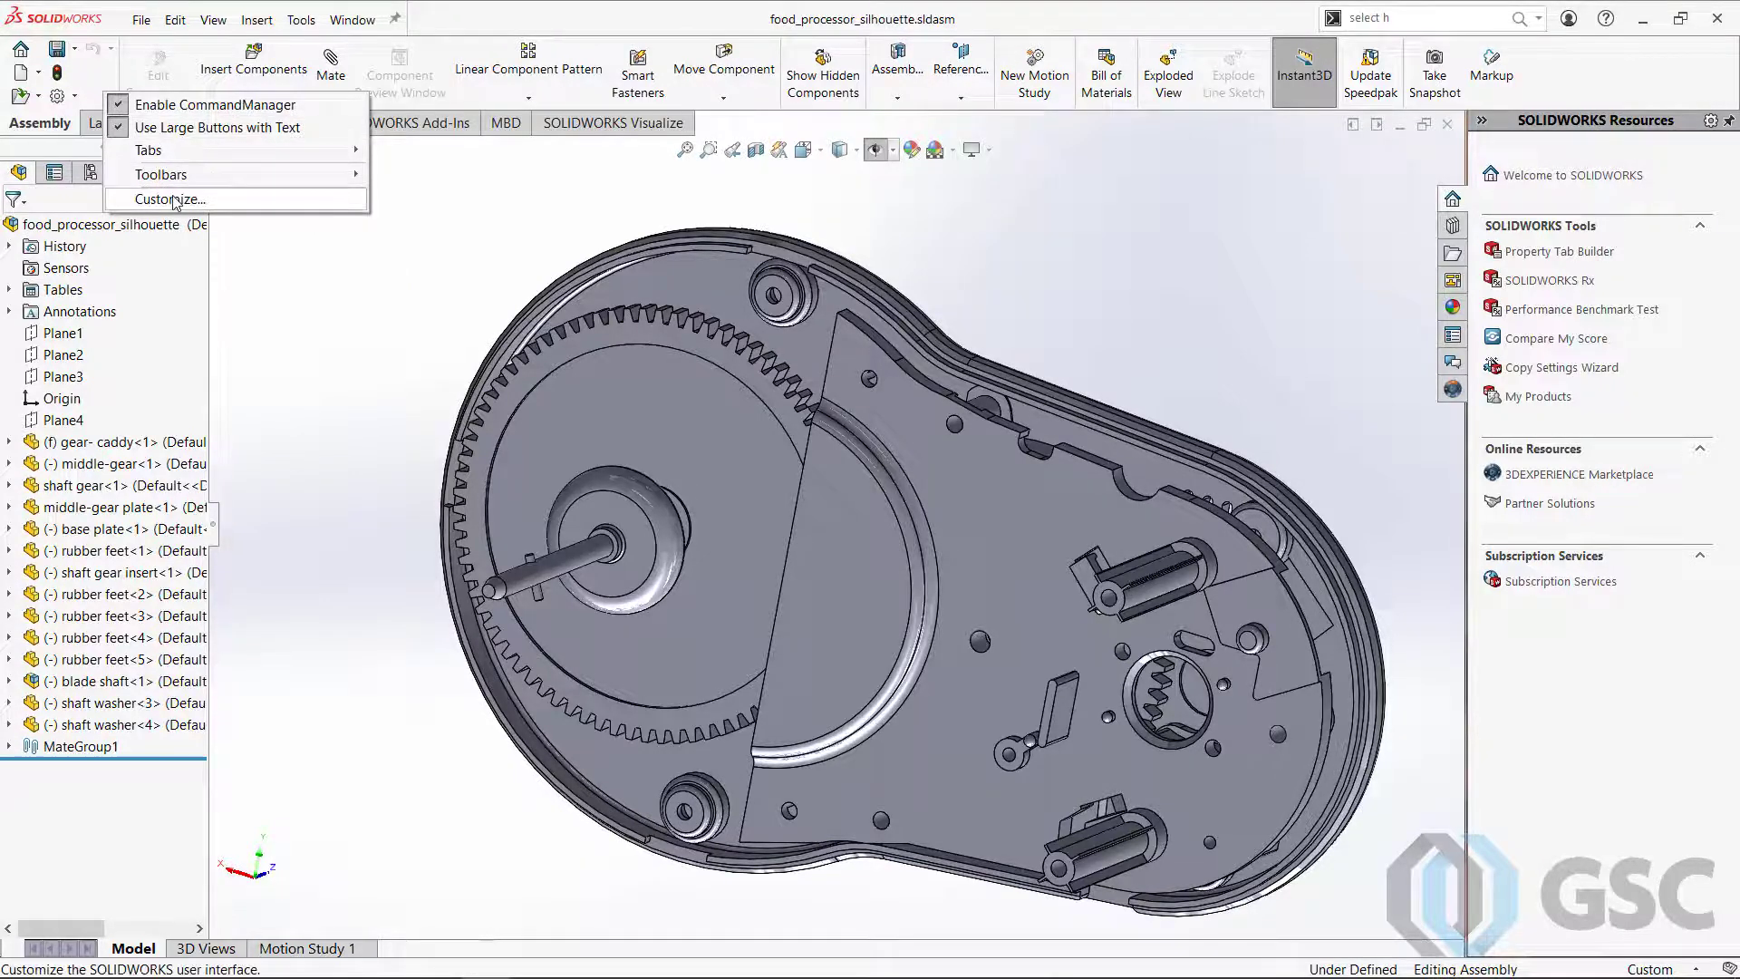
# - Add the Select arrow from the Standard command category to the toolbar and confirm
pyautogui.click(170, 199)
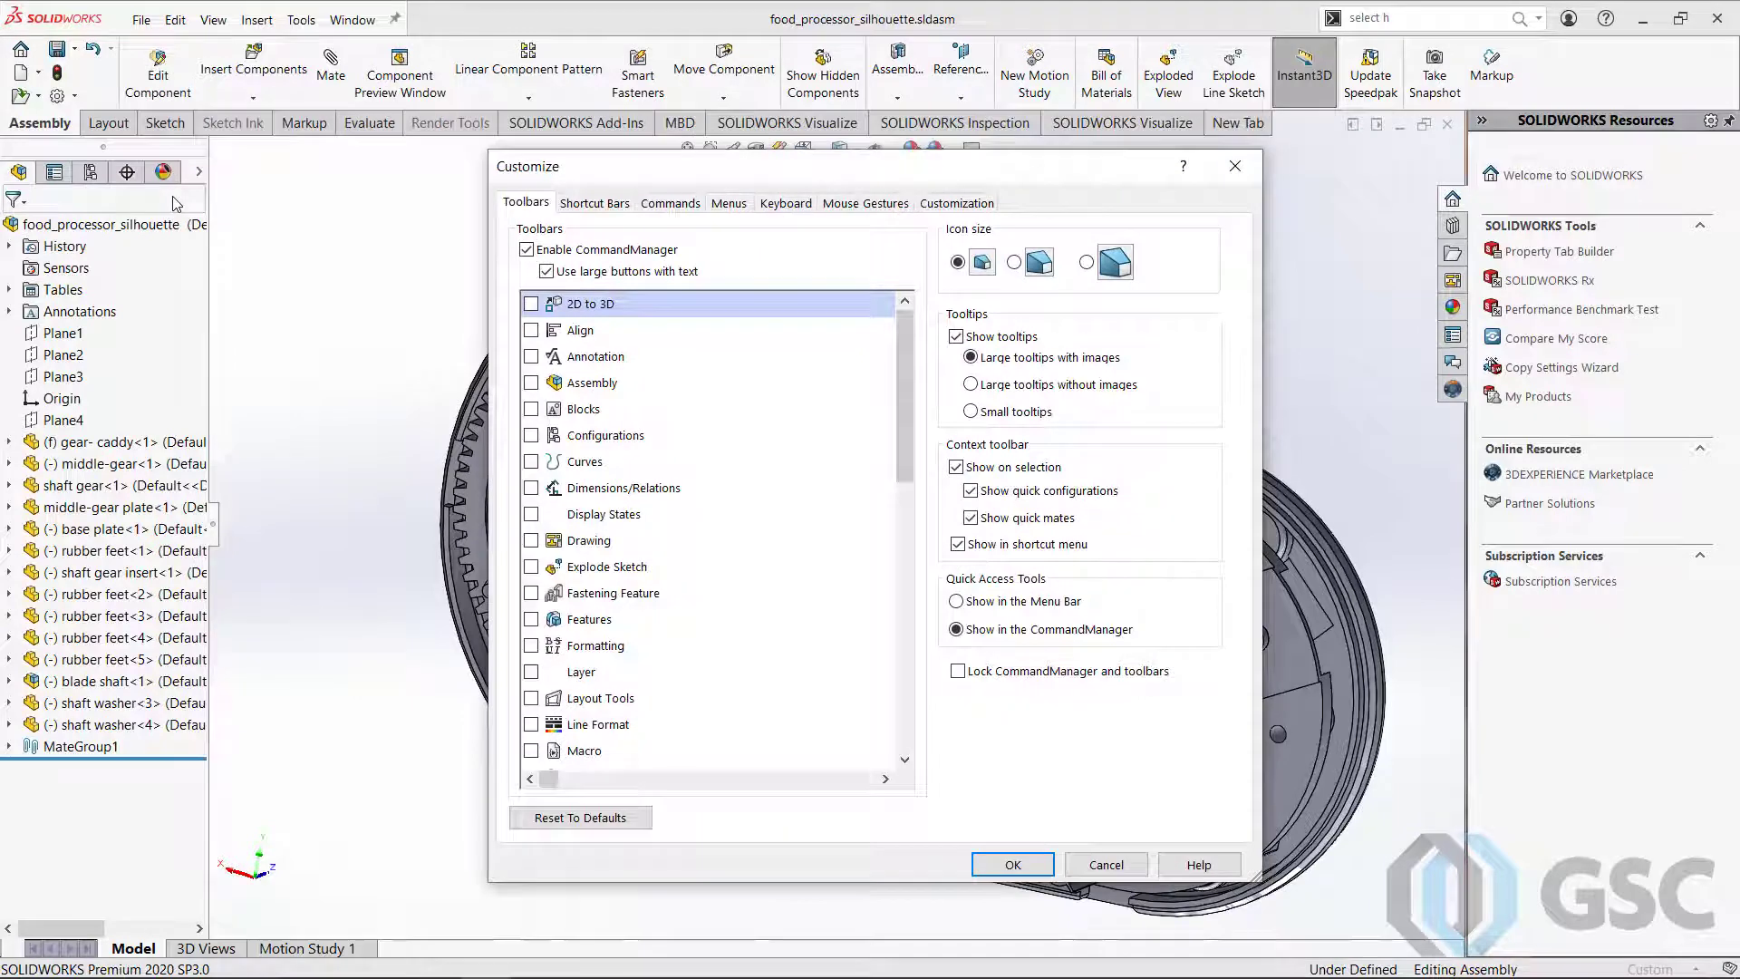
pyautogui.click(671, 202)
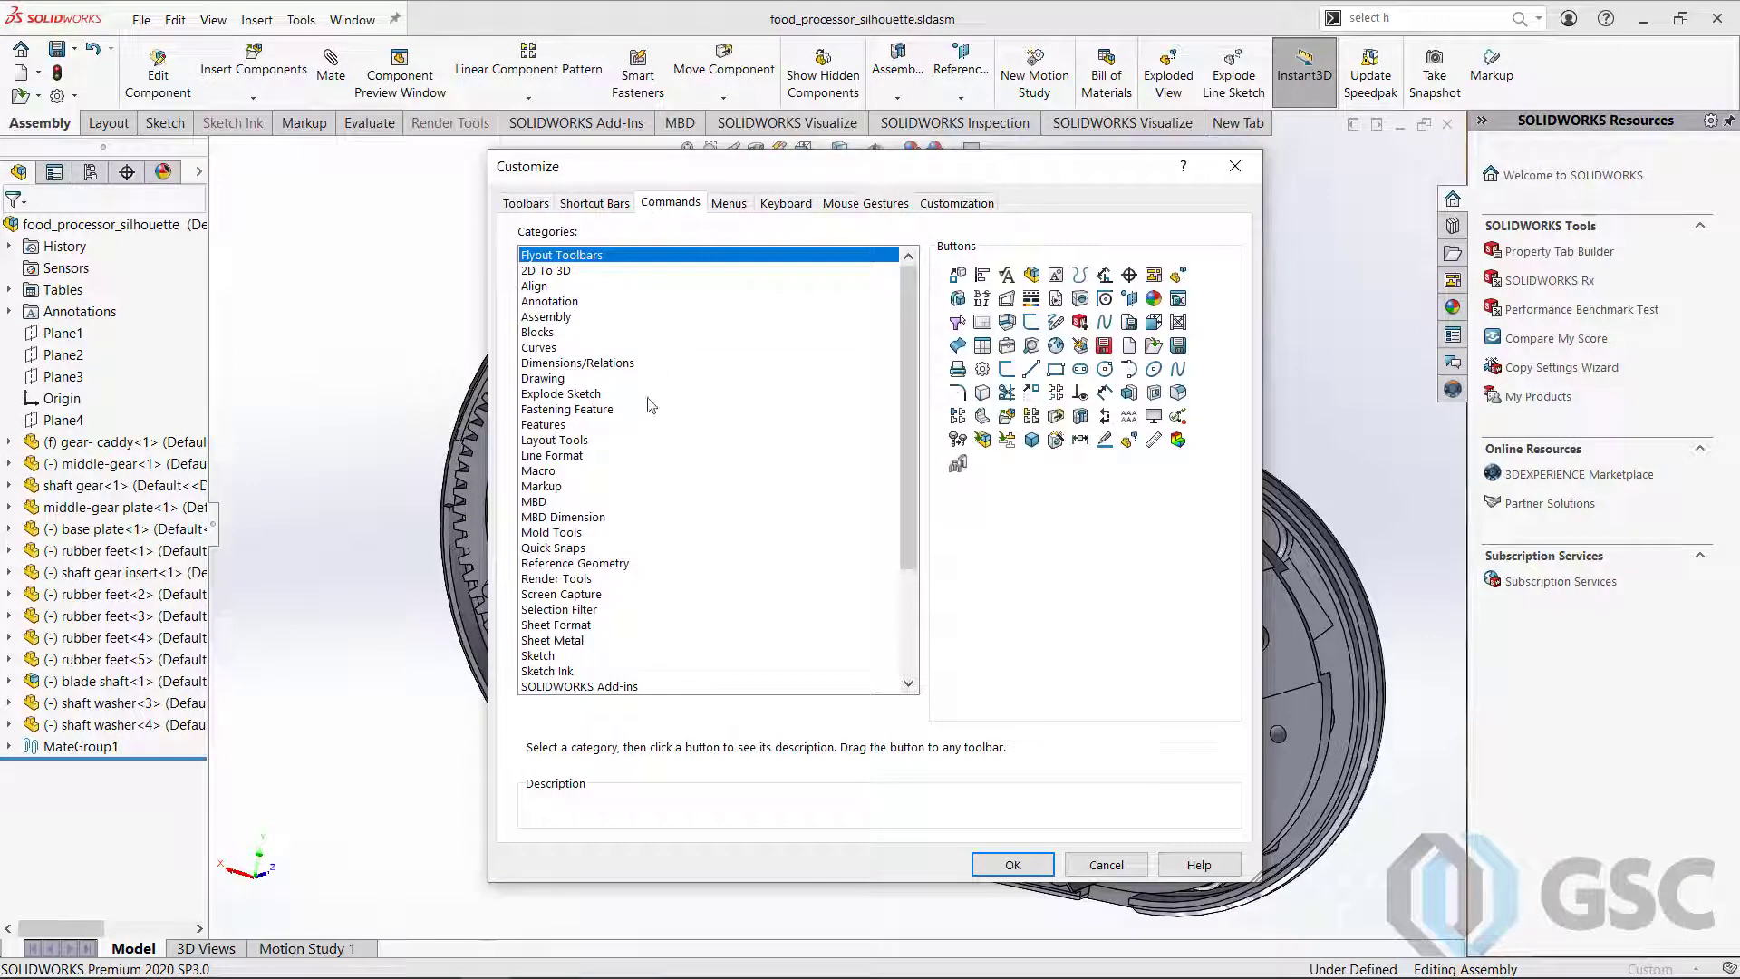
pyautogui.scroll(-3)
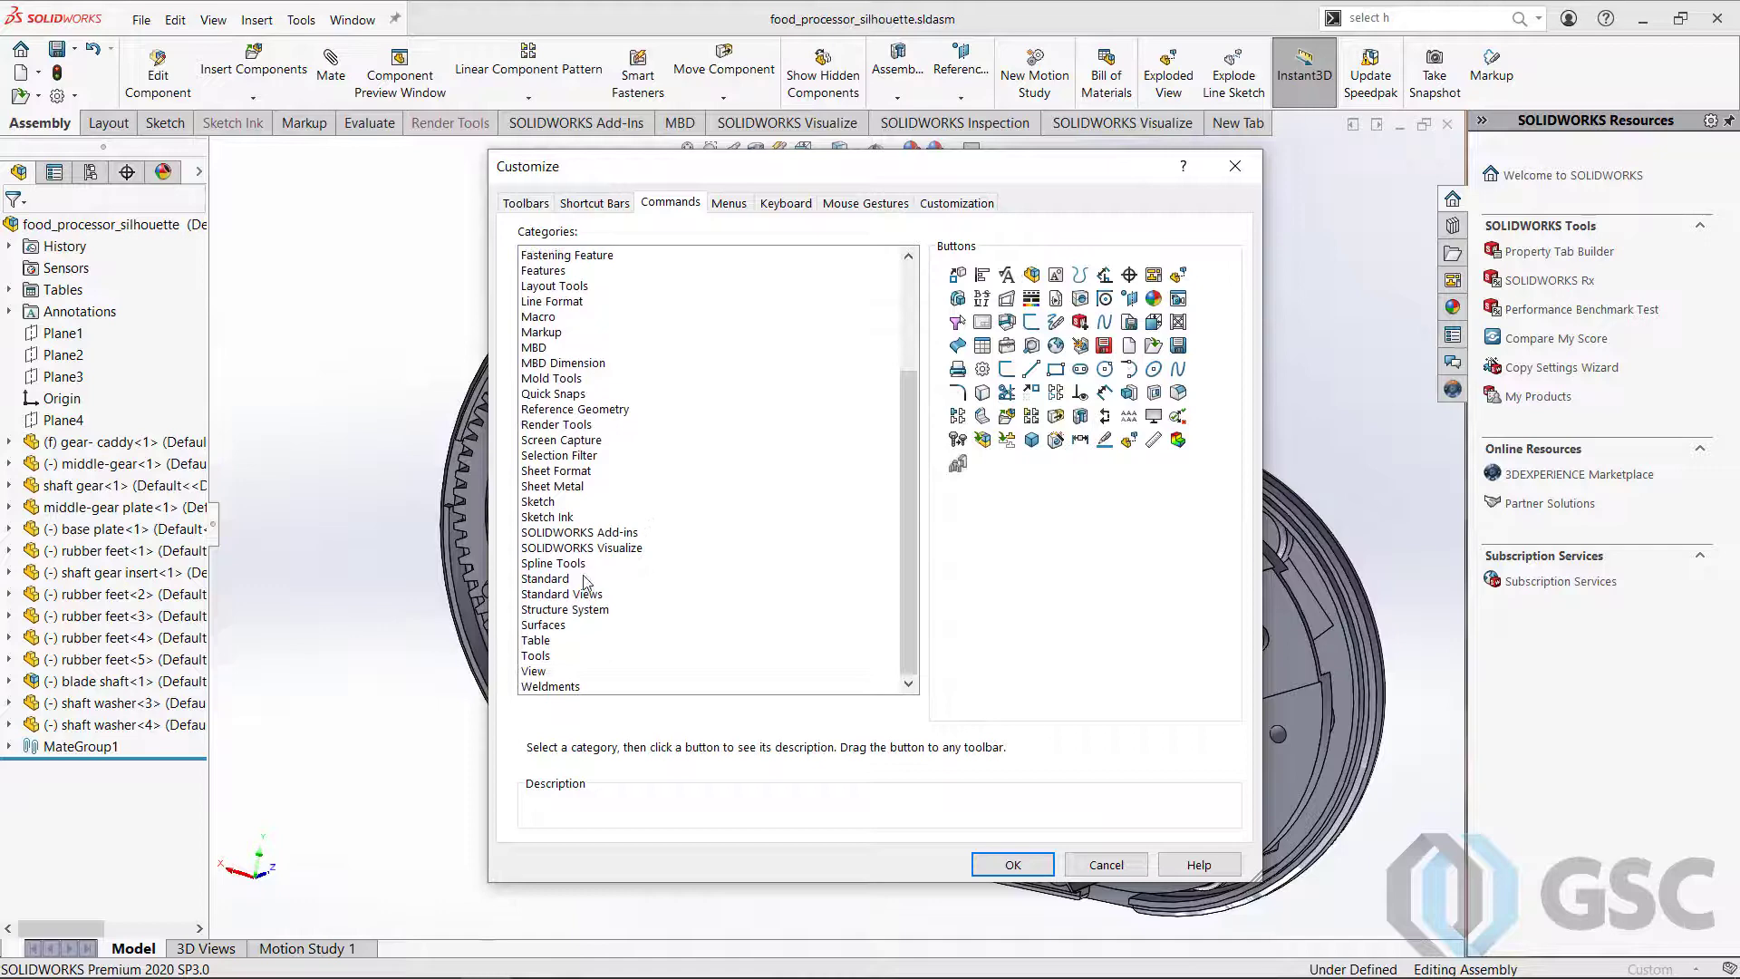
pyautogui.click(545, 578)
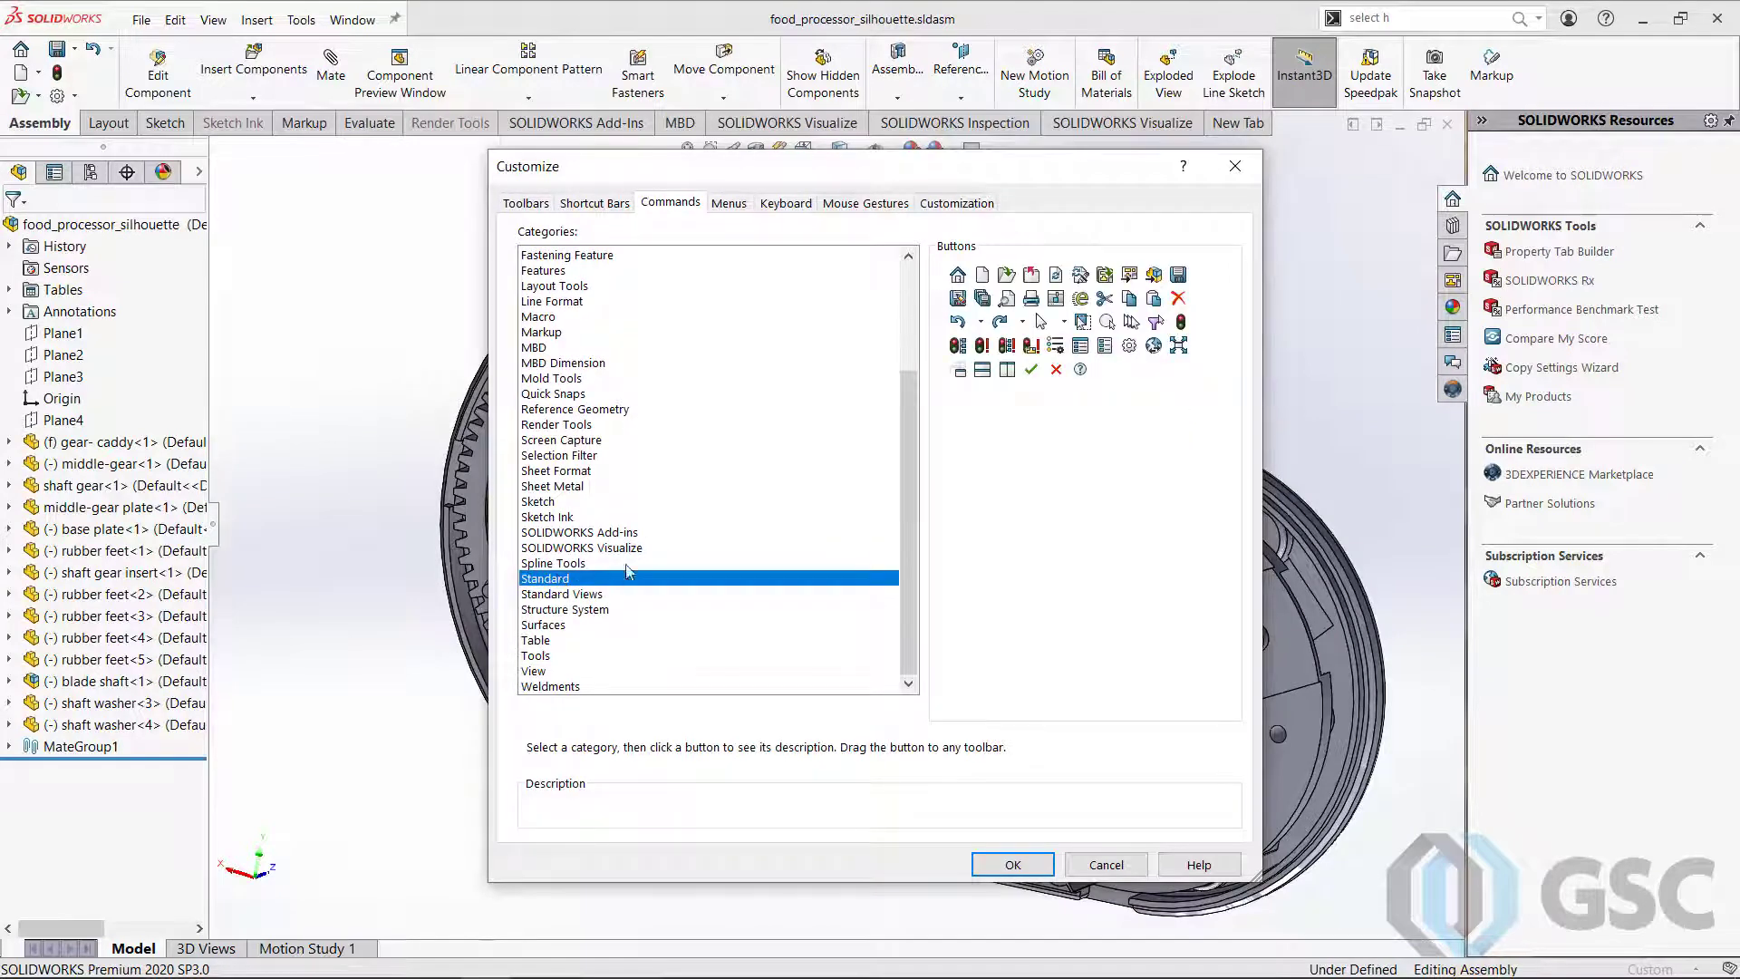
pyautogui.moveTo(1039, 320)
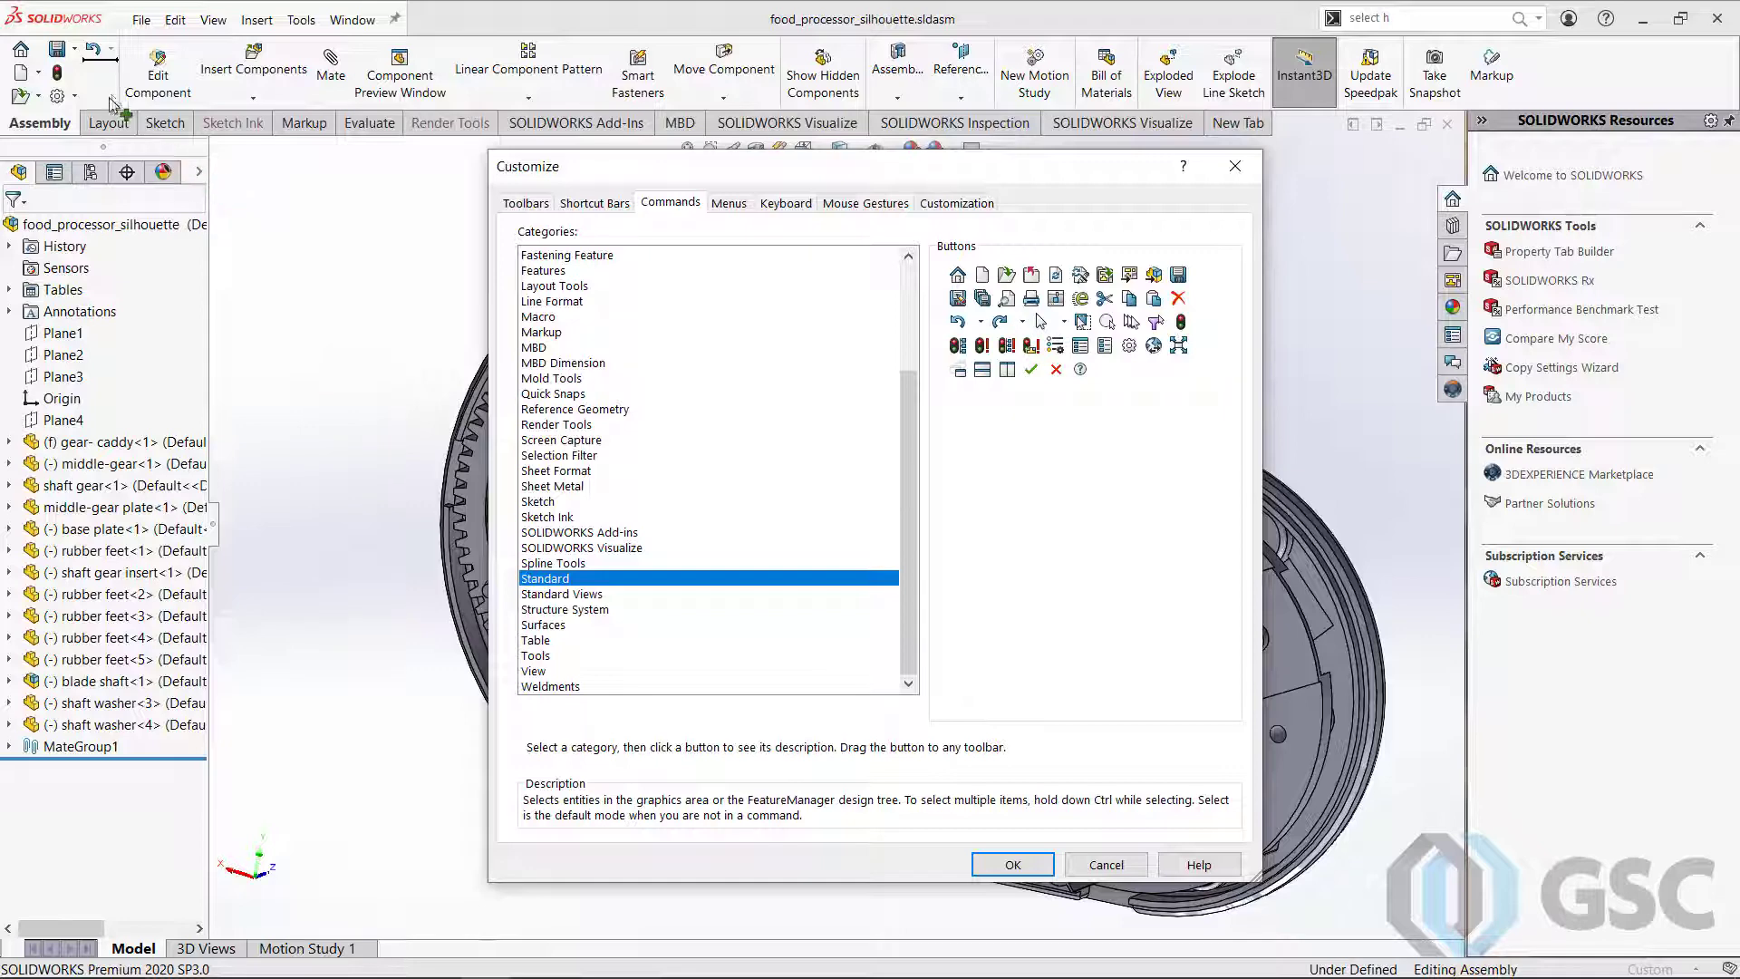
pyautogui.moveTo(433, 293)
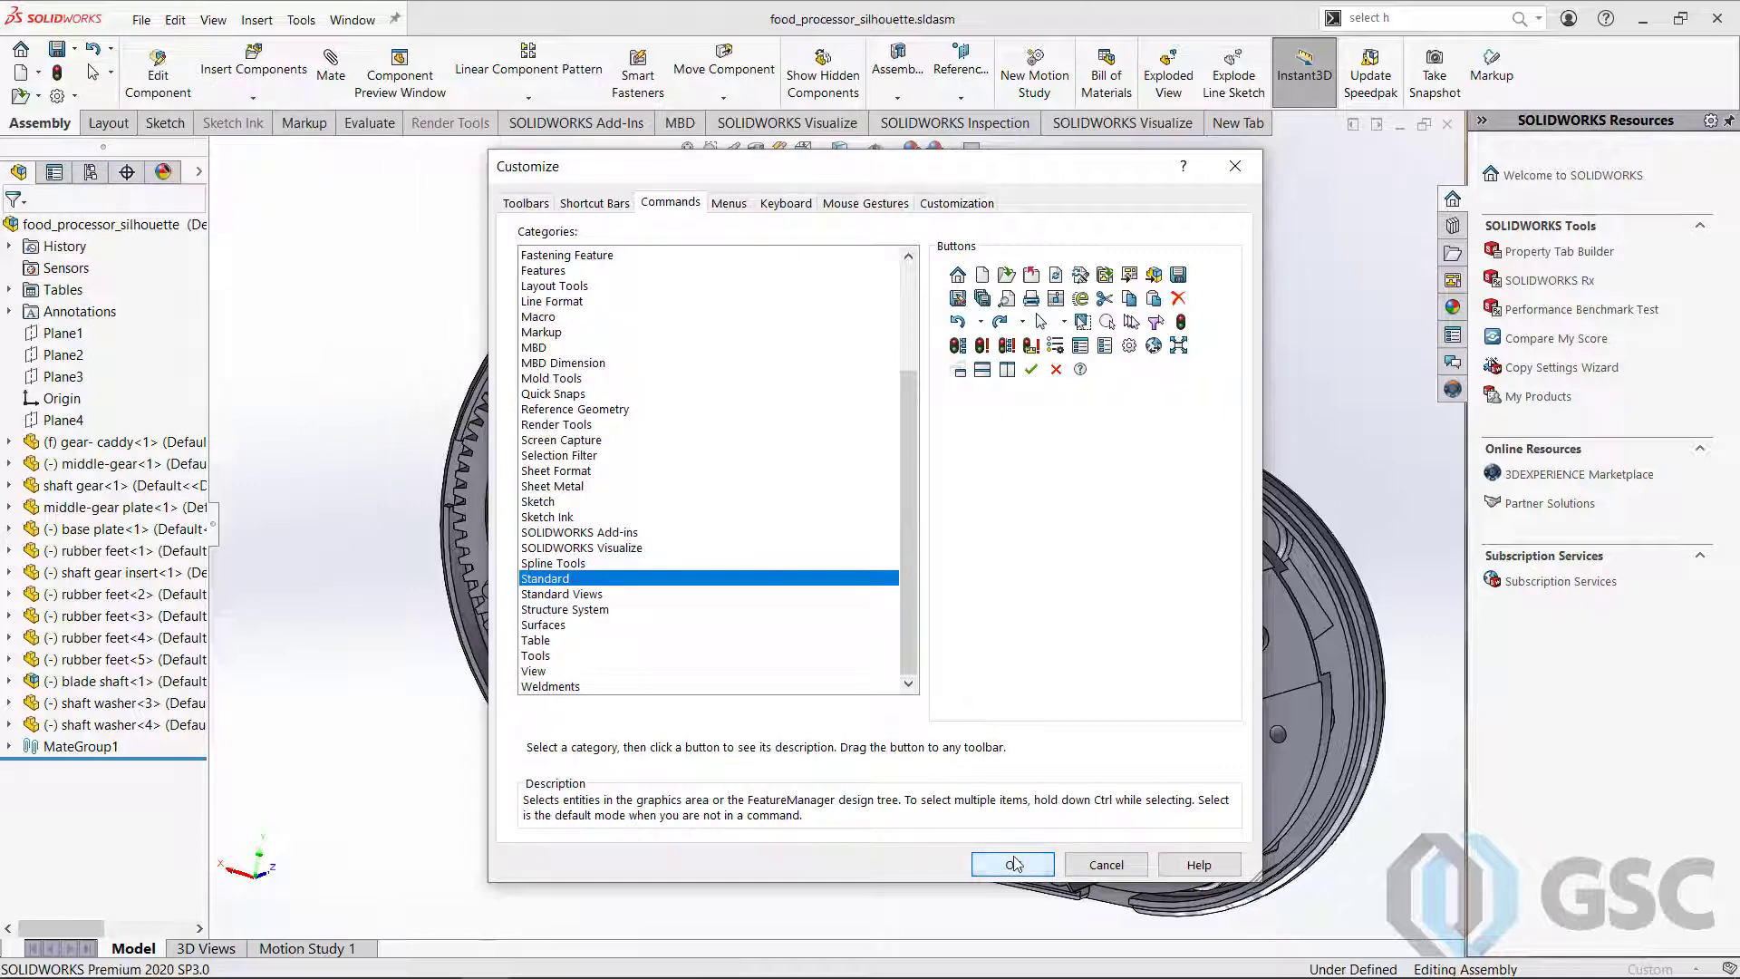
pyautogui.click(1011, 864)
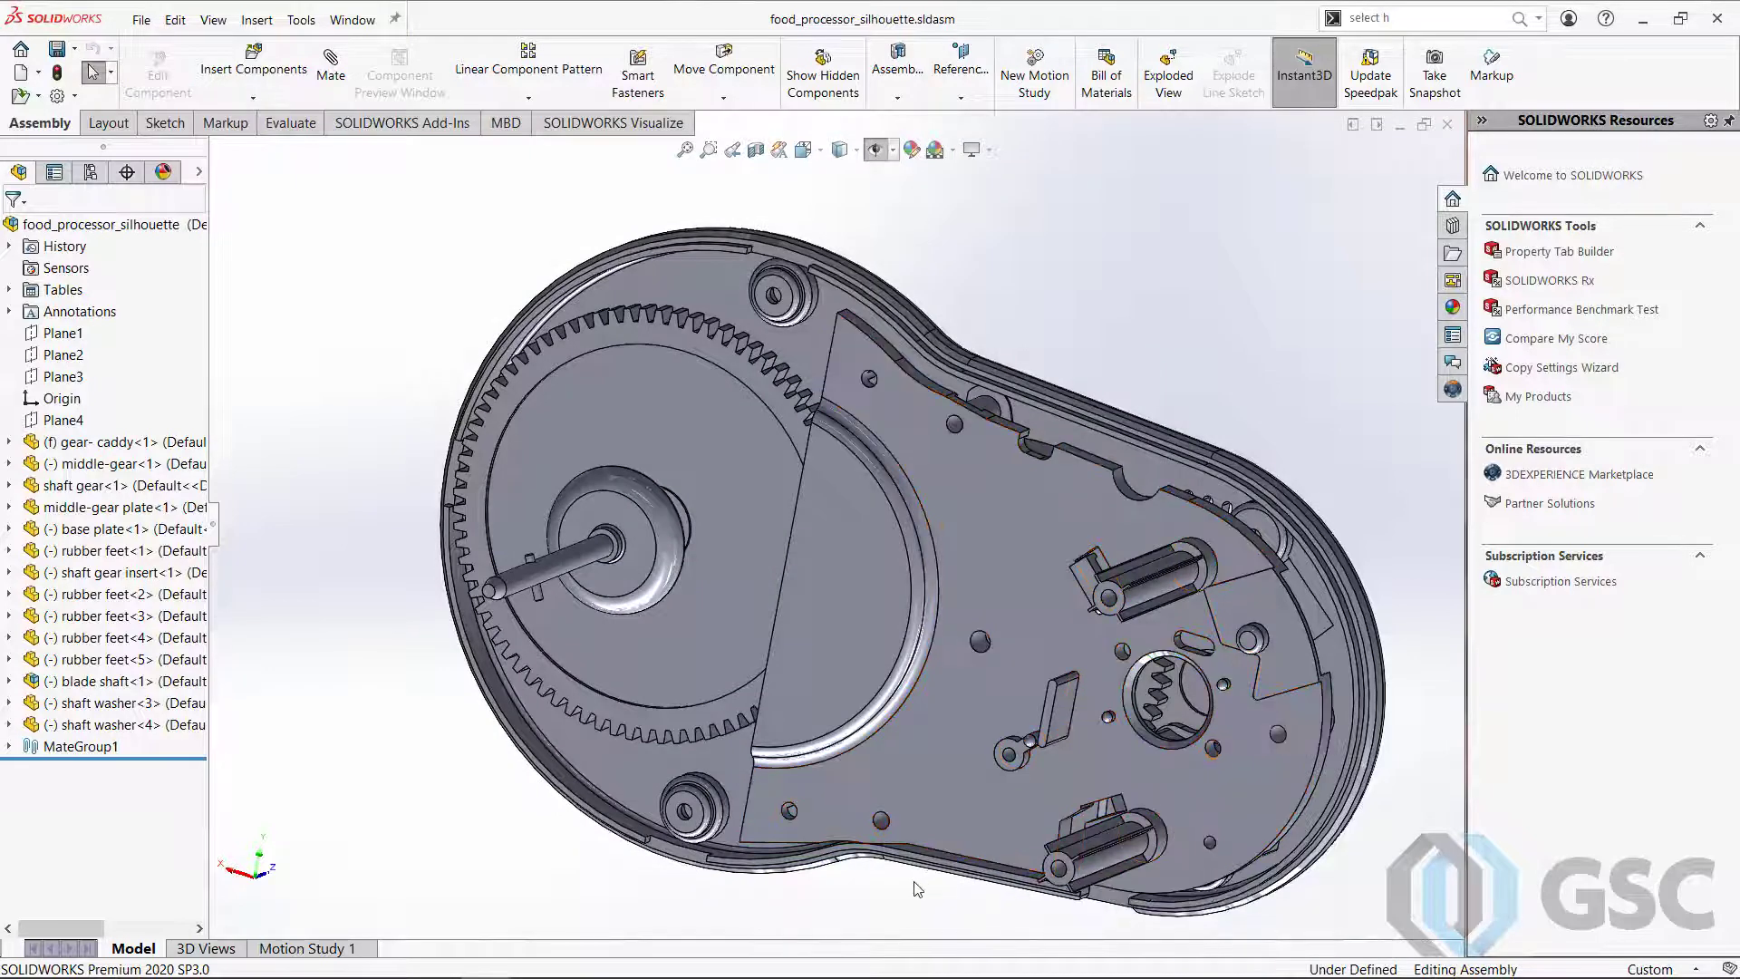